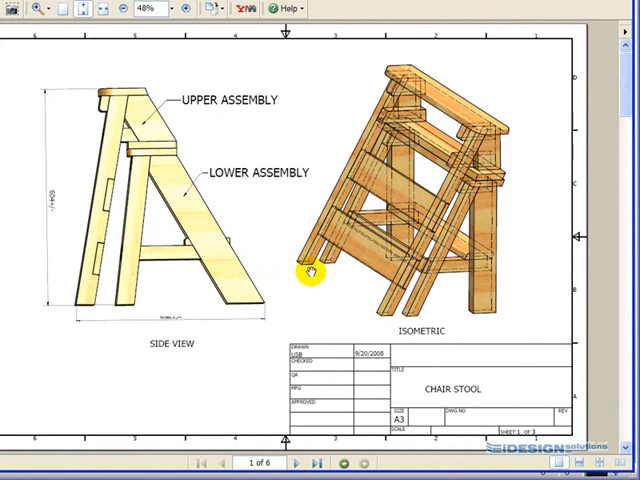
Step: Advance the chair stool drawing set to page 2 with the individual part dimensions
{"action": "left_click", "coordinate": [296, 464]}
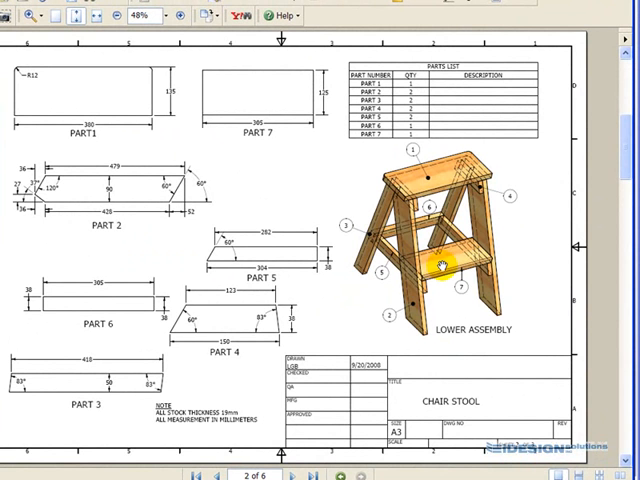
{"action": "mouse_move", "coordinate": [140, 344]}
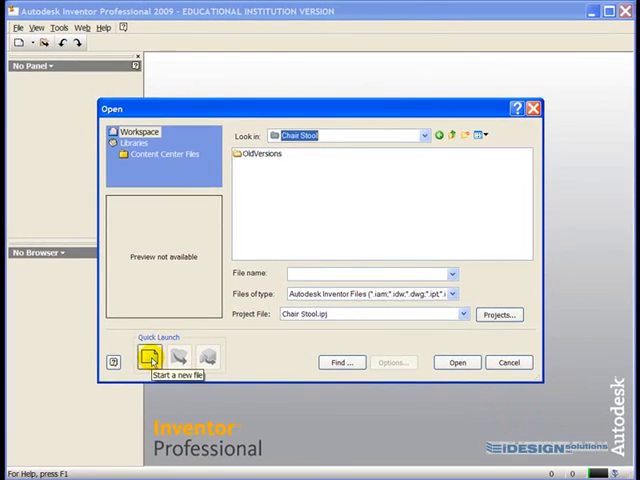
Step: Start a new file and choose the metric Standard (mm).ipt part template
{"action": "left_click", "coordinate": [148, 356]}
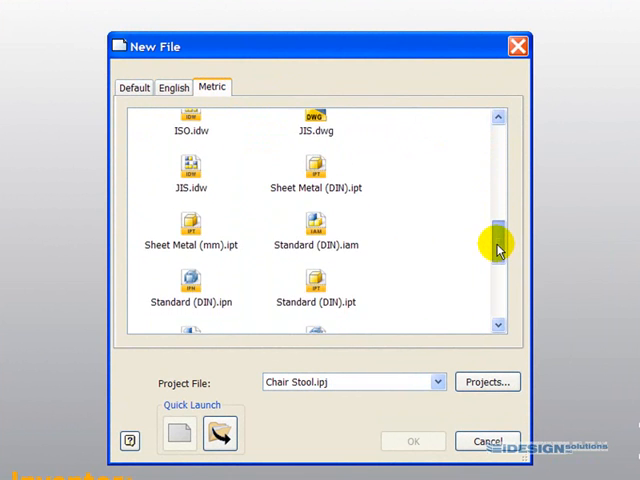
{"action": "left_click_drag", "start_coordinate": [498, 244], "coordinate": [498, 276]}
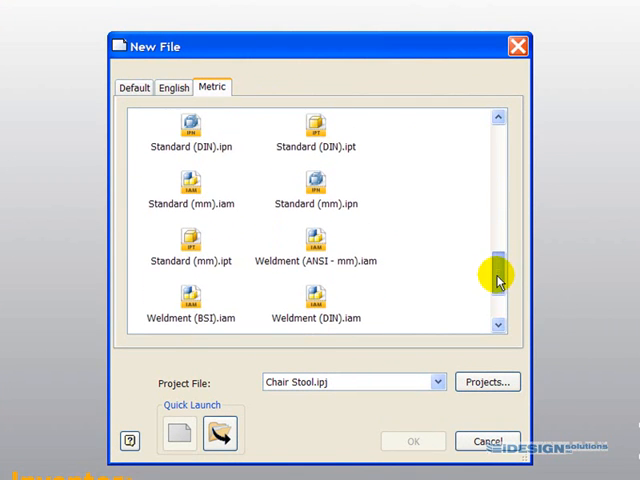
{"action": "left_click", "coordinate": [190, 216]}
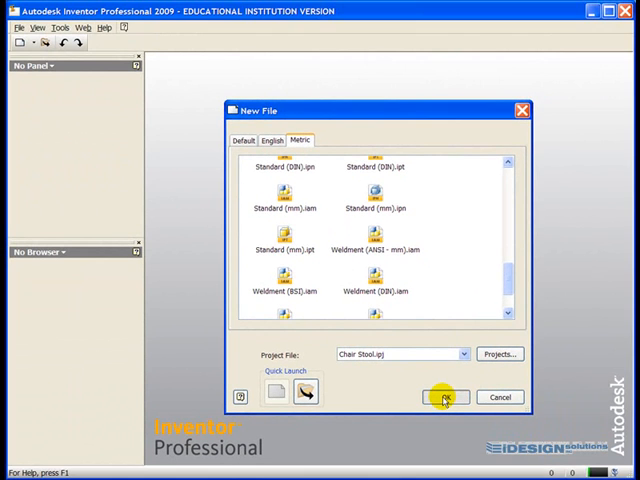
Step: Create the new part Part1 from the millimetre template
{"action": "left_click", "coordinate": [446, 396]}
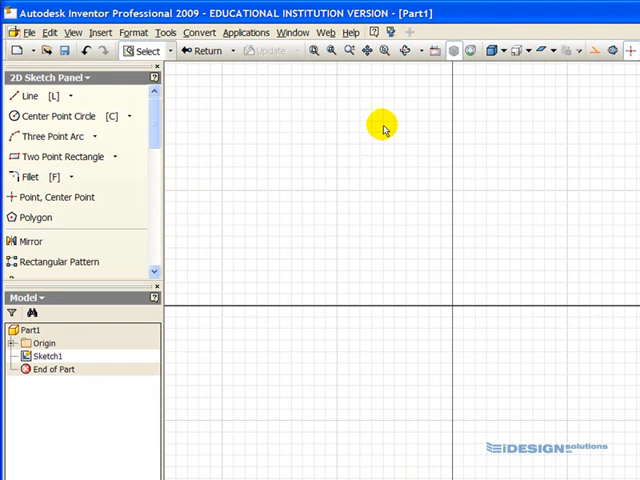
{"action": "mouse_move", "coordinate": [228, 140]}
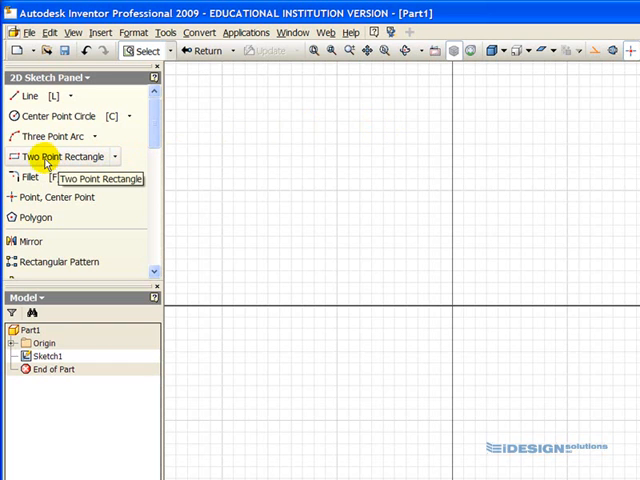
{"action": "mouse_move", "coordinate": [64, 162]}
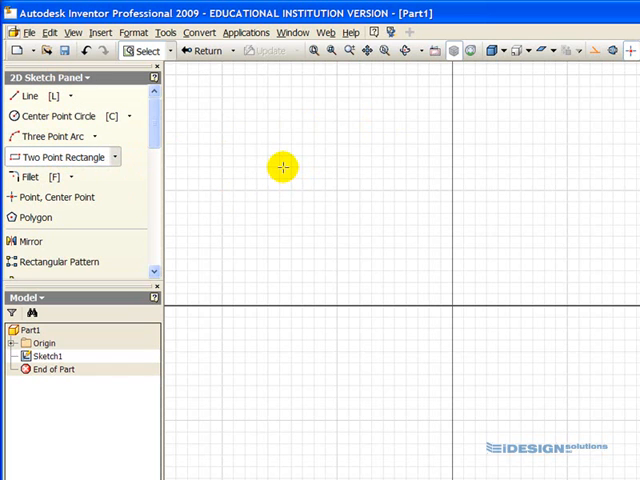
{"action": "mouse_move", "coordinate": [372, 238]}
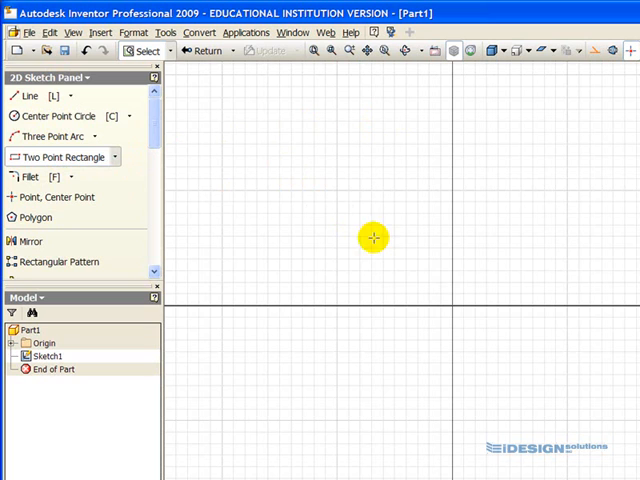
{"action": "mouse_move", "coordinate": [610, 352]}
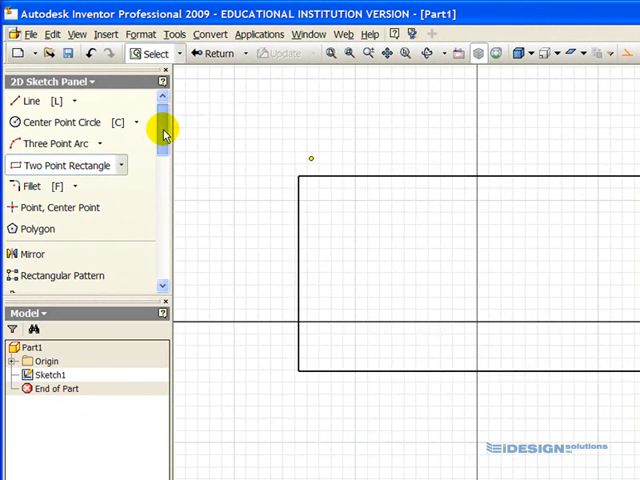
Step: Dimension the rectangle's bottom edge to 380 mm
{"action": "scroll", "scroll_direction": "down", "scroll_amount": 3}
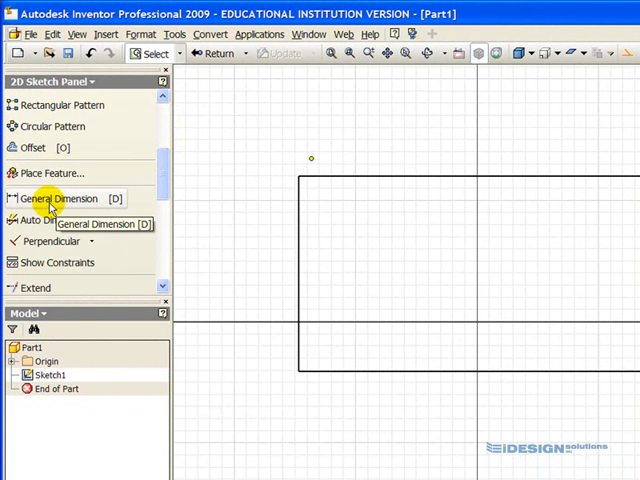
{"action": "left_click", "coordinate": [64, 198]}
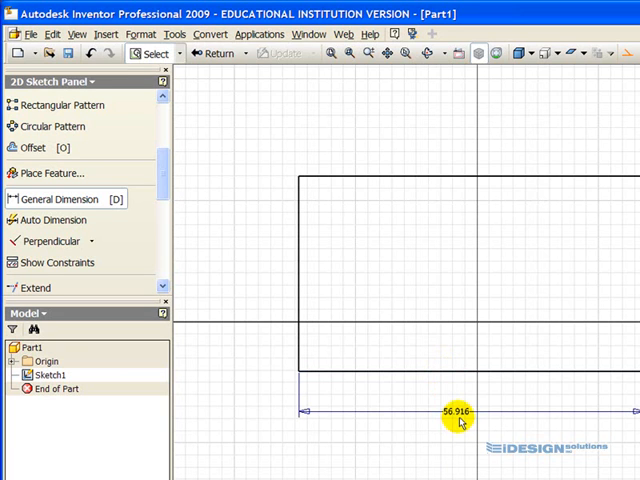
{"action": "left_click", "coordinate": [452, 412]}
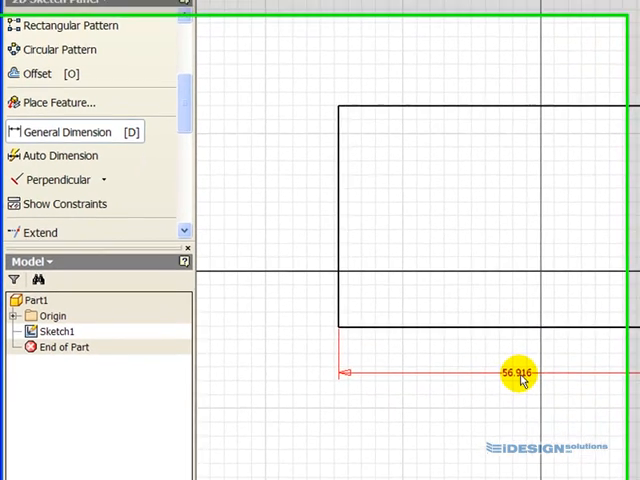
{"action": "double_click", "coordinate": [524, 372]}
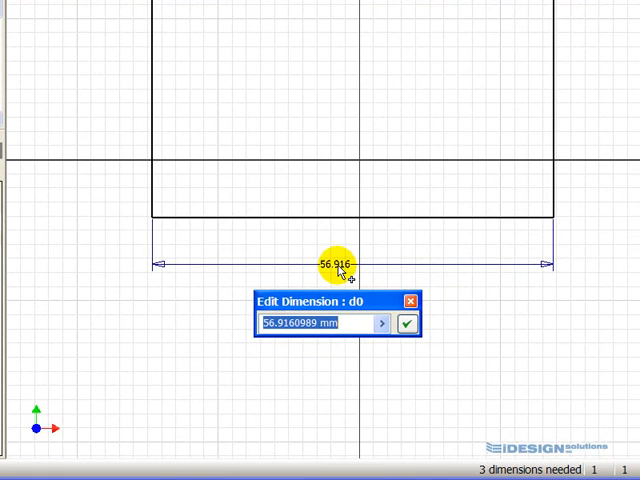
{"action": "type", "text": "380"}
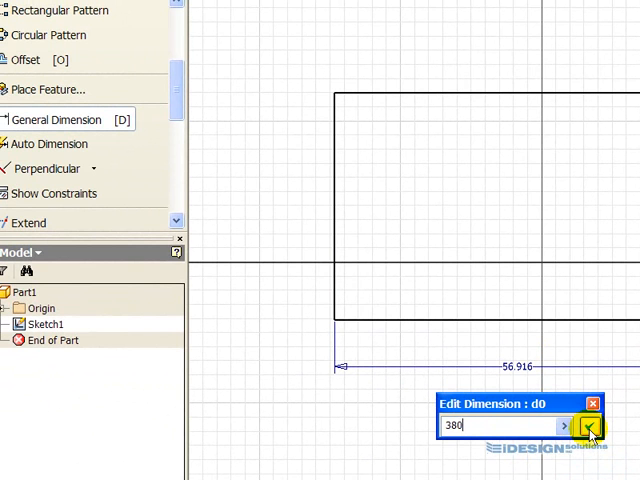
{"action": "left_click", "coordinate": [588, 426]}
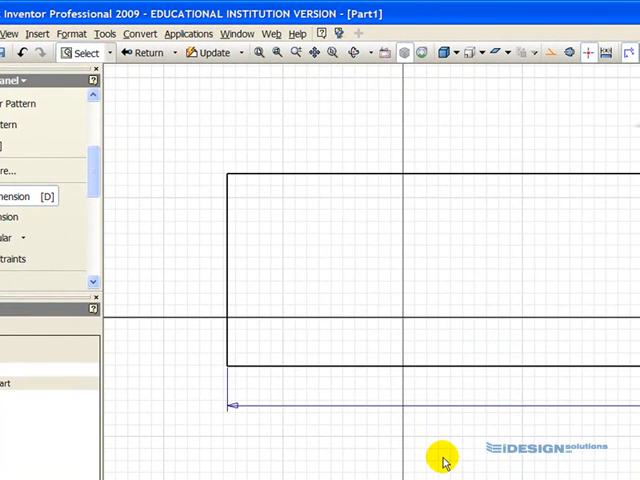
{"action": "mouse_move", "coordinate": [368, 310]}
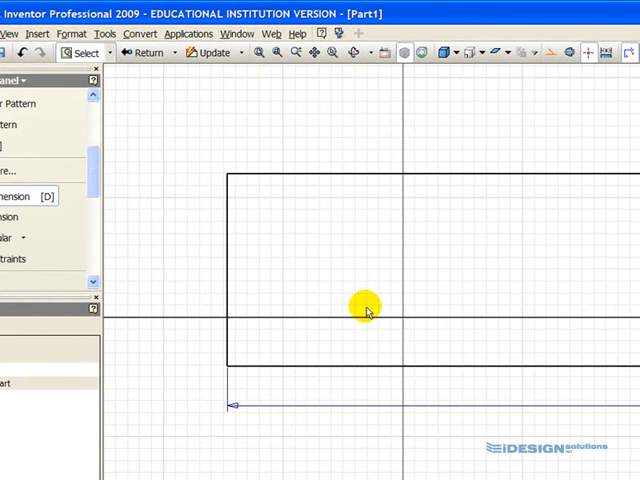
{"action": "mouse_move", "coordinate": [550, 238]}
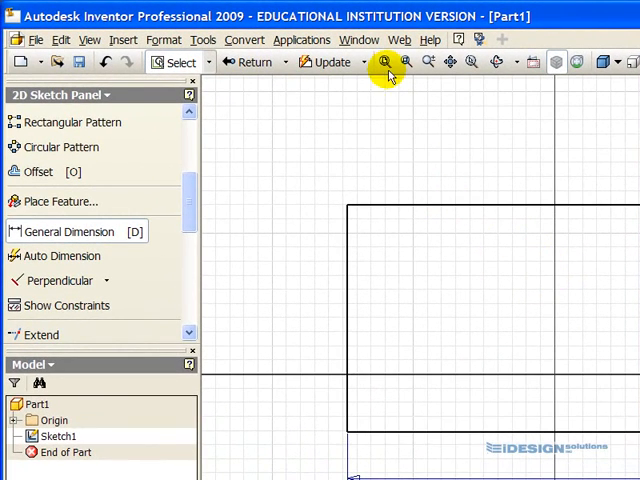
{"action": "mouse_move", "coordinate": [452, 64]}
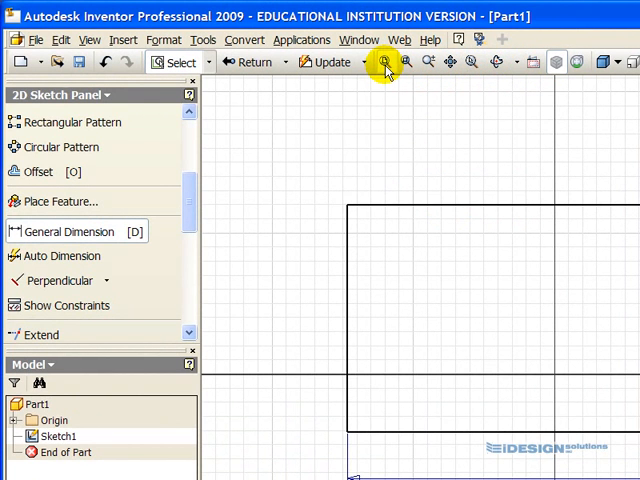
{"action": "mouse_move", "coordinate": [380, 64]}
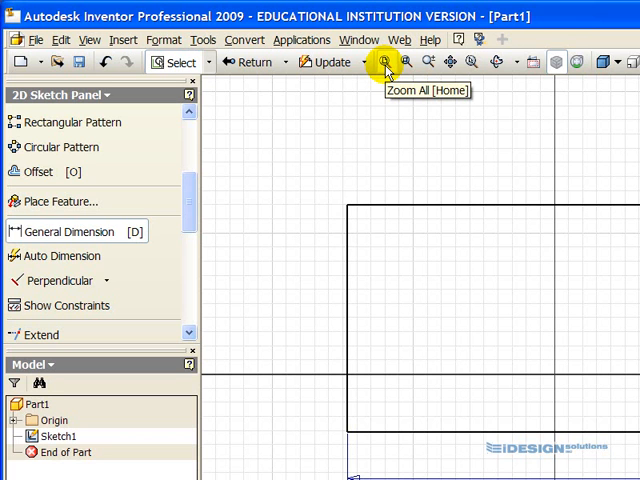
{"action": "mouse_move", "coordinate": [380, 64]}
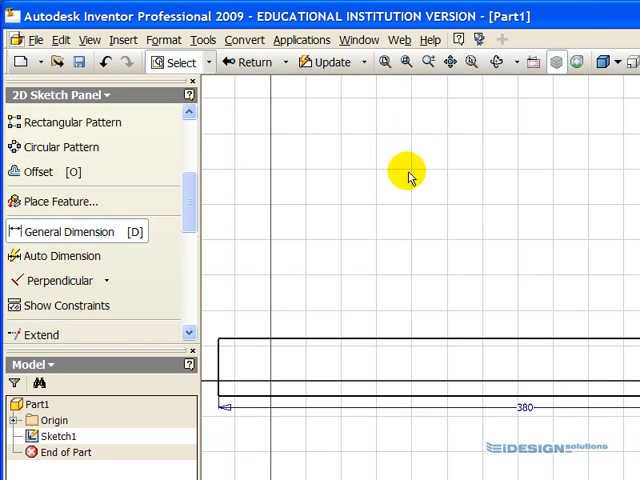
{"action": "mouse_move", "coordinate": [140, 244]}
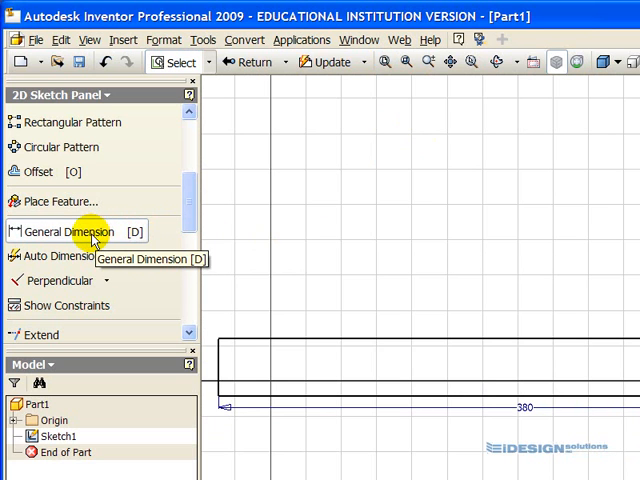
{"action": "mouse_move", "coordinate": [210, 360]}
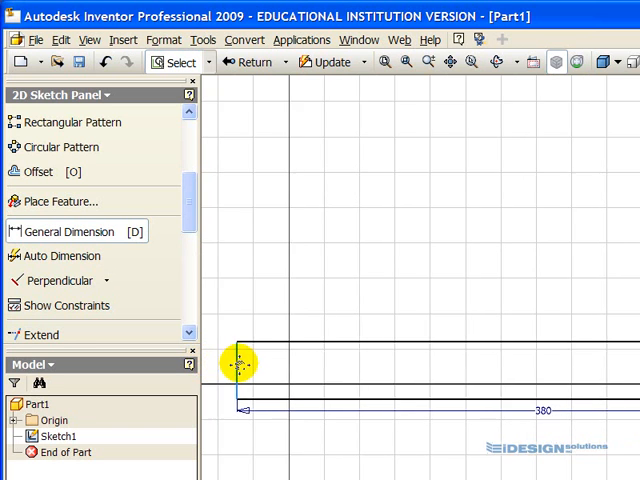
Step: Dimension the rectangle's left edge to 135 mm
{"action": "left_click", "coordinate": [236, 364]}
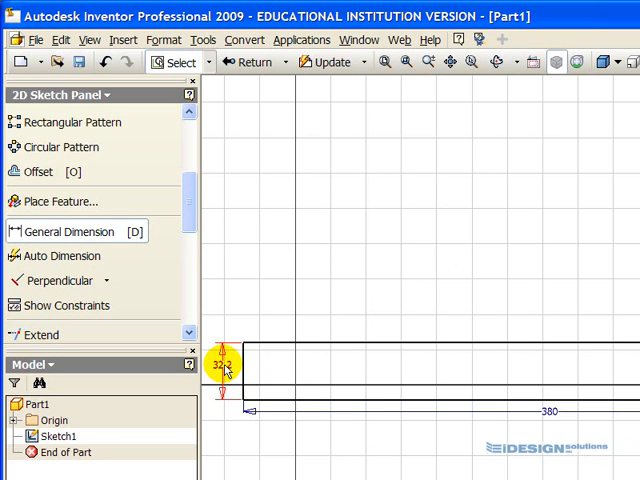
{"action": "double_click", "coordinate": [220, 364]}
{"action": "type", "text": "135"}
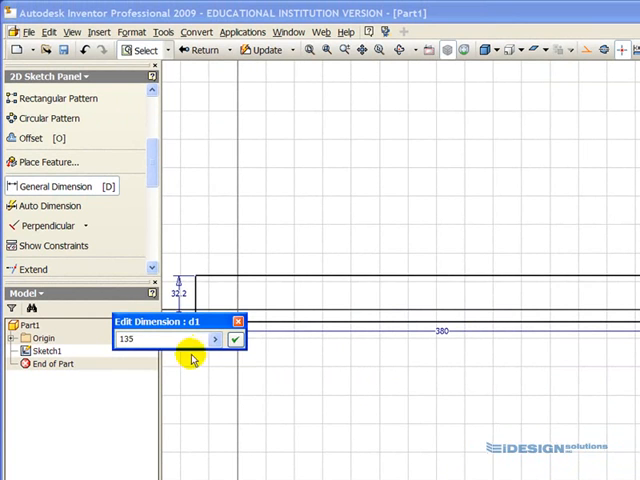
{"action": "mouse_move", "coordinate": [234, 340]}
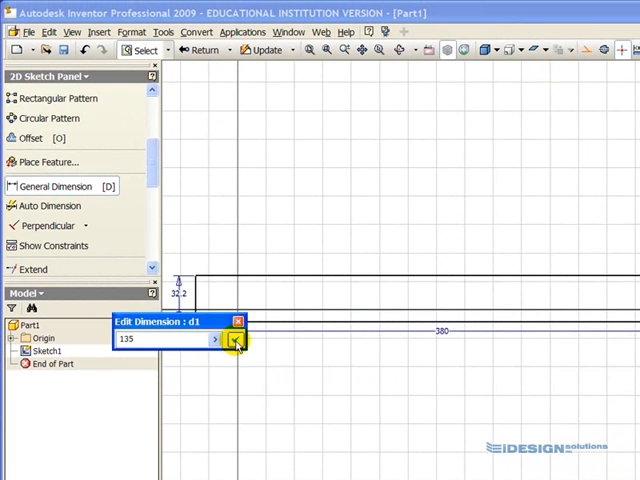
{"action": "left_click", "coordinate": [234, 344]}
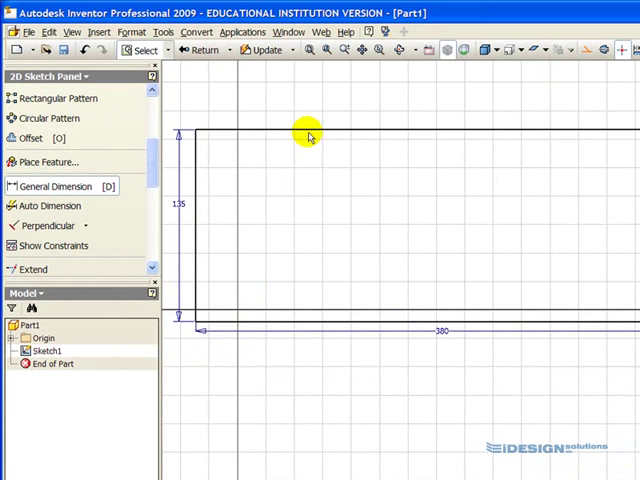
{"action": "mouse_move", "coordinate": [308, 50]}
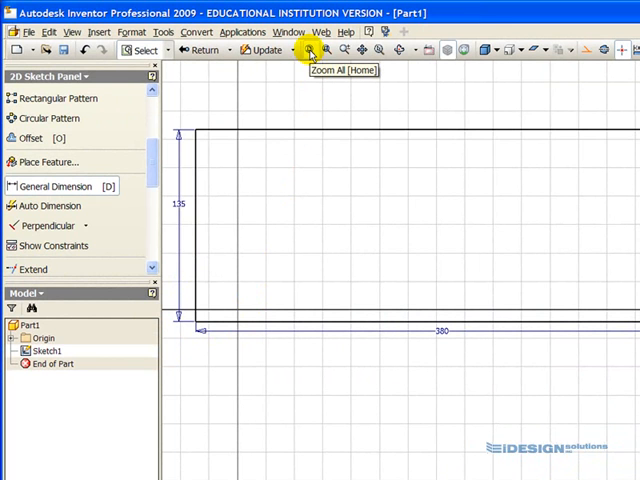
{"action": "mouse_move", "coordinate": [316, 96]}
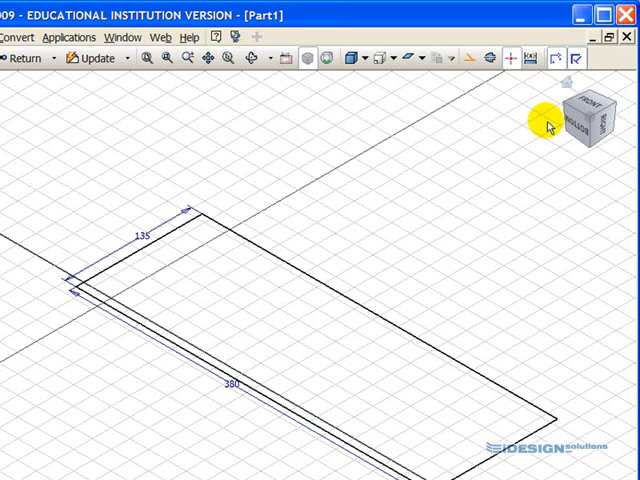
{"action": "mouse_move", "coordinate": [472, 96]}
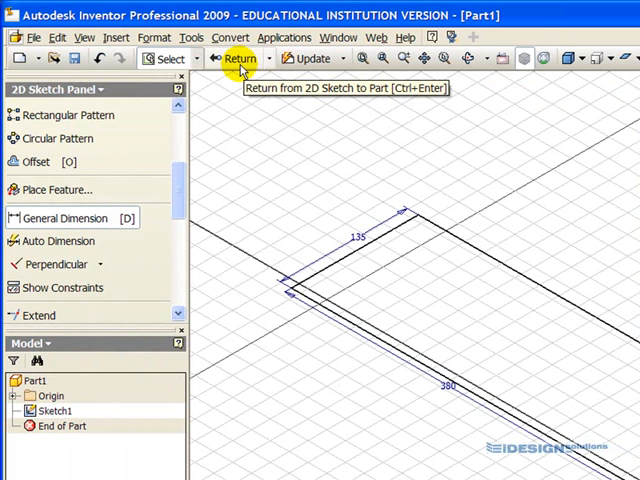
Step: Leave the 380 × 135 mm sketch and begin extruding the rectangle
{"action": "left_click", "coordinate": [236, 56]}
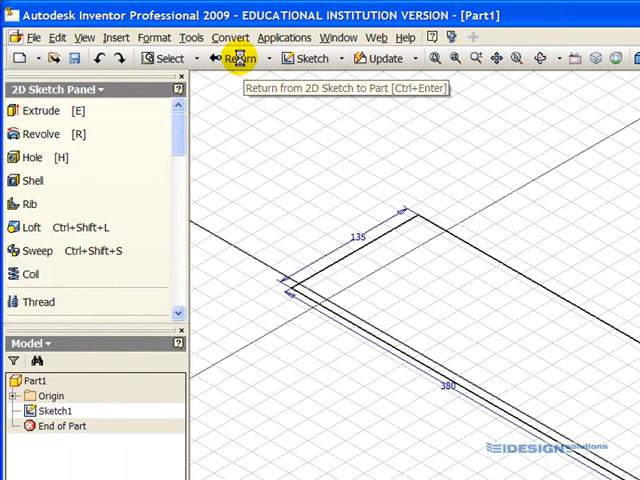
{"action": "left_click", "coordinate": [234, 56]}
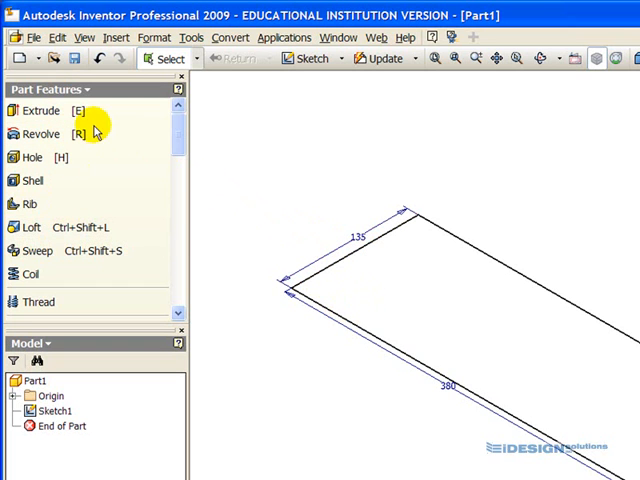
{"action": "mouse_move", "coordinate": [56, 110]}
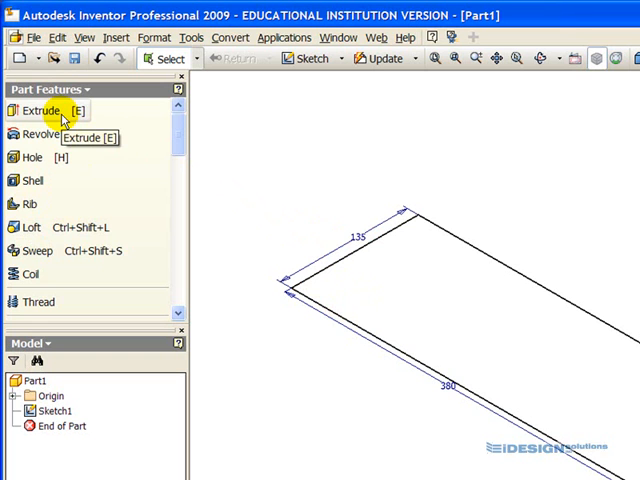
{"action": "left_click", "coordinate": [42, 108]}
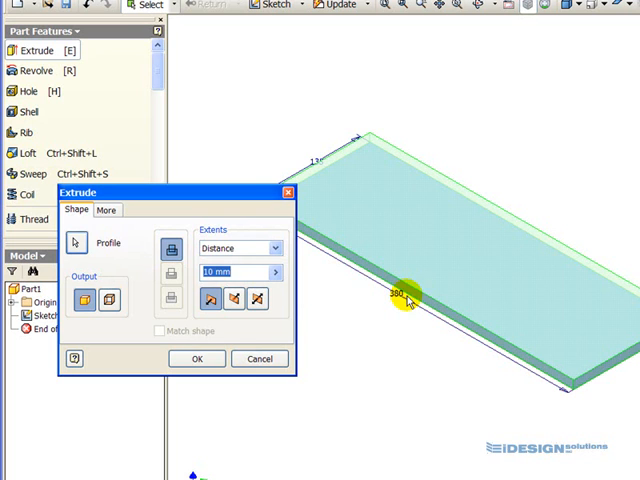
{"action": "mouse_move", "coordinate": [74, 244]}
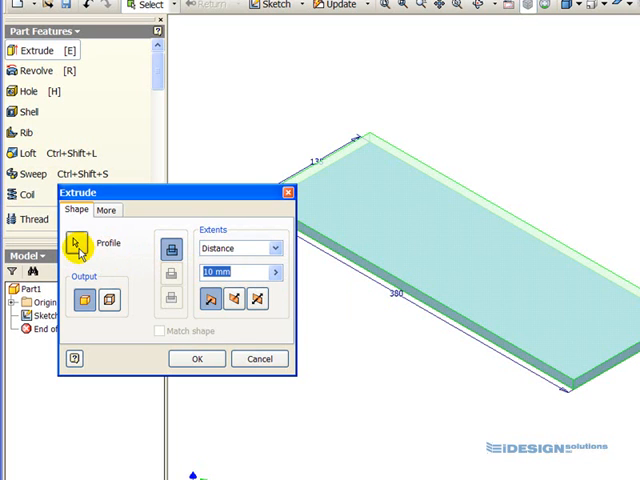
{"action": "mouse_move", "coordinate": [240, 248]}
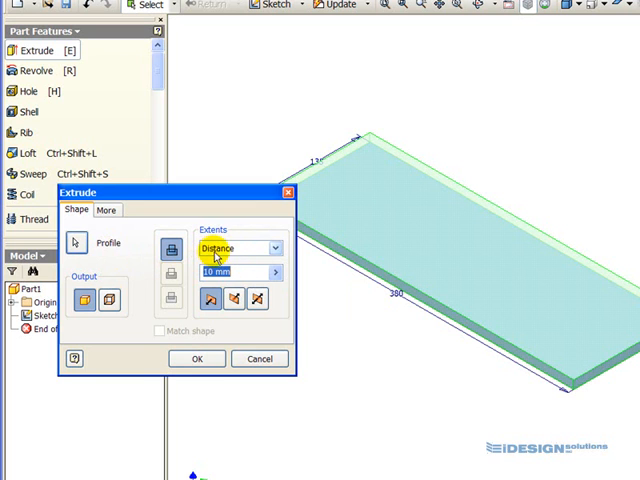
Step: Extrude the rectangle 19 mm by Distance in the chosen direction as Extrusion1
{"action": "left_click", "coordinate": [272, 248]}
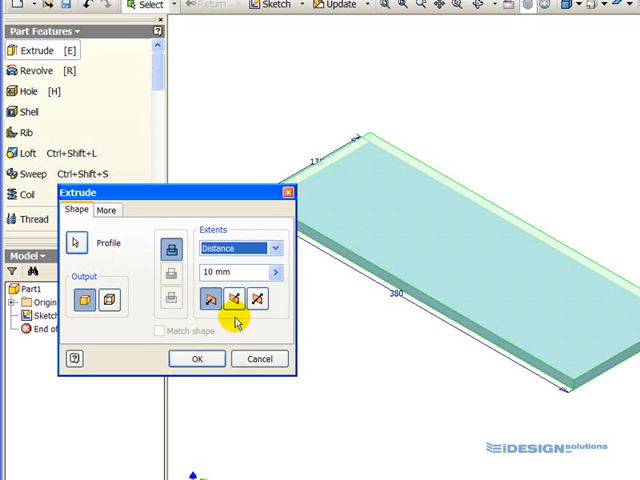
{"action": "left_click", "coordinate": [232, 300]}
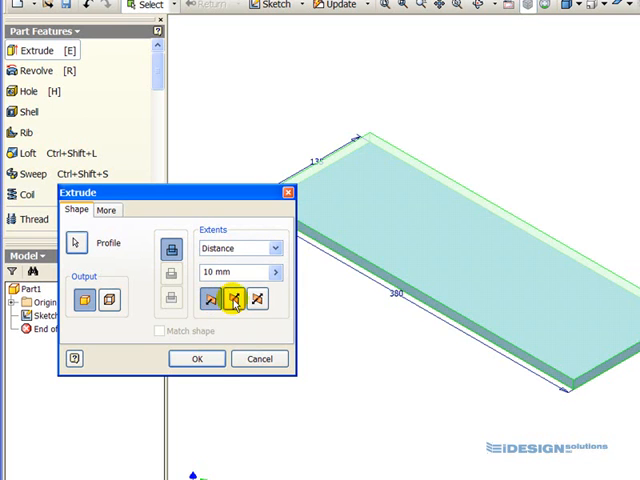
{"action": "left_click", "coordinate": [204, 300]}
{"action": "type", "text": "19"}
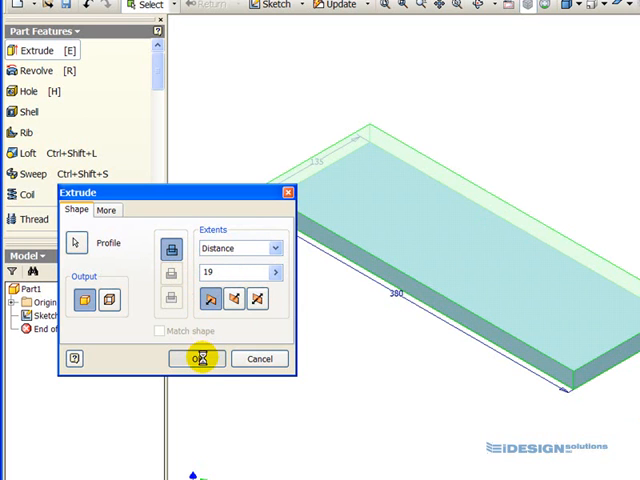
{"action": "left_click", "coordinate": [198, 358]}
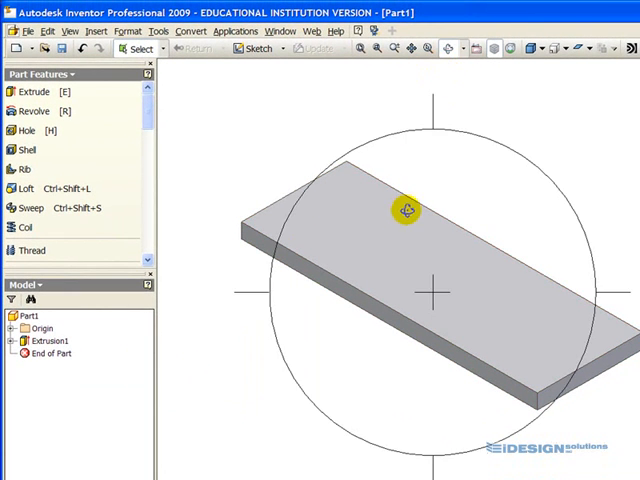
Step: Orbit the plate to show its top face and corner edges, then end the rotation
{"action": "left_click_drag", "start_coordinate": [404, 210], "coordinate": [380, 284]}
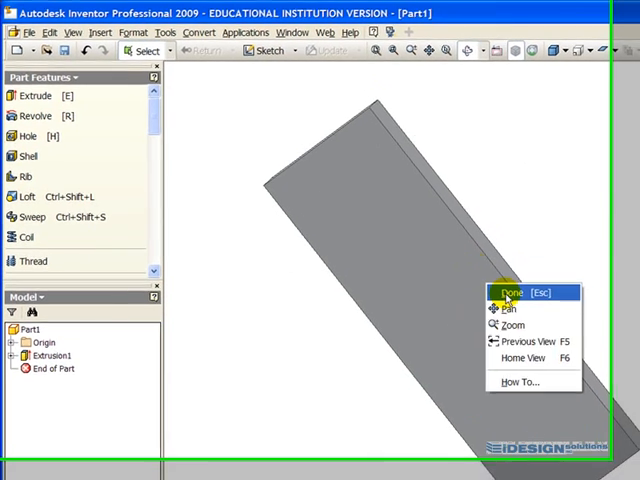
{"action": "left_click", "coordinate": [518, 292]}
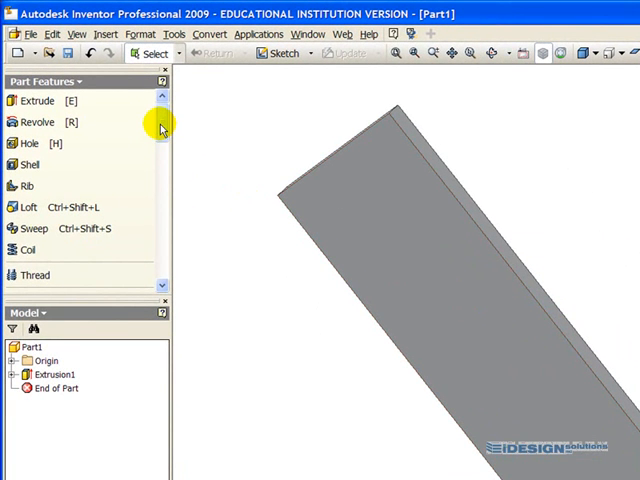
{"action": "scroll", "scroll_direction": "down", "scroll_amount": 3}
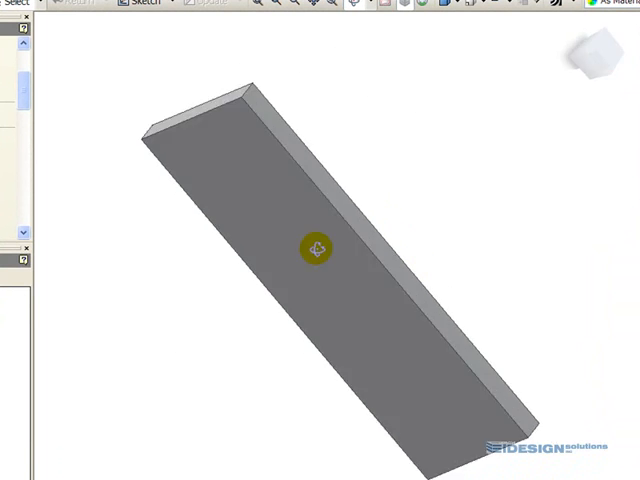
{"action": "left_click_drag", "start_coordinate": [316, 248], "coordinate": [380, 238]}
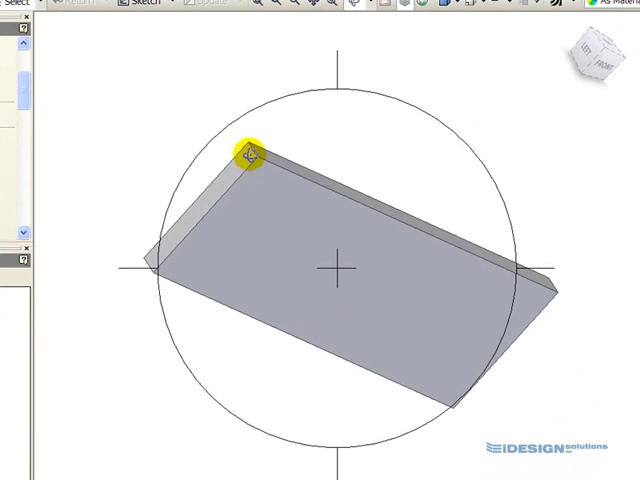
{"action": "mouse_move", "coordinate": [284, 204]}
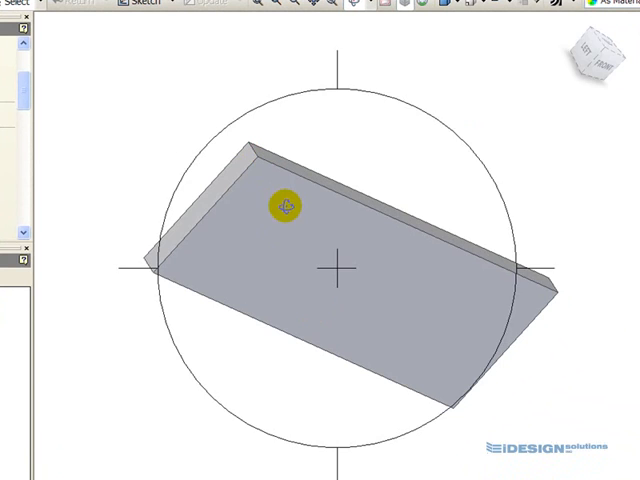
{"action": "right_click", "coordinate": [284, 216]}
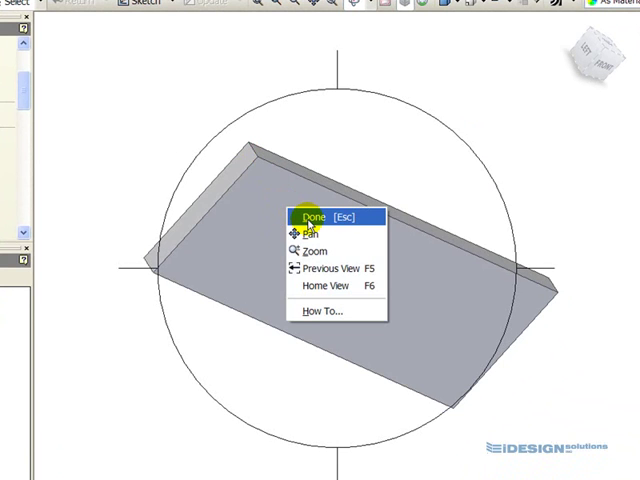
{"action": "mouse_move", "coordinate": [308, 220]}
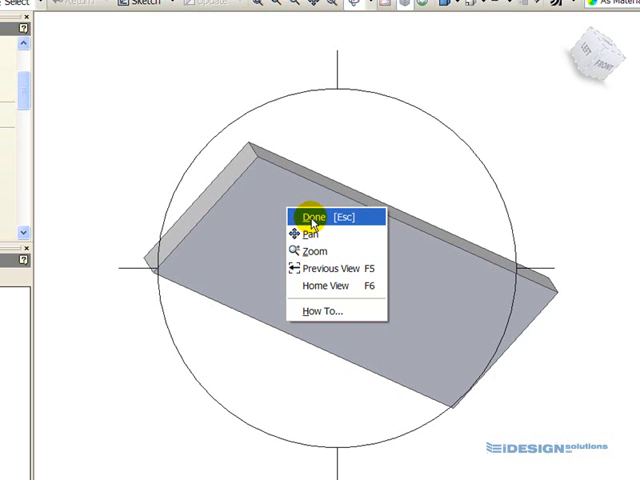
{"action": "left_click", "coordinate": [308, 216]}
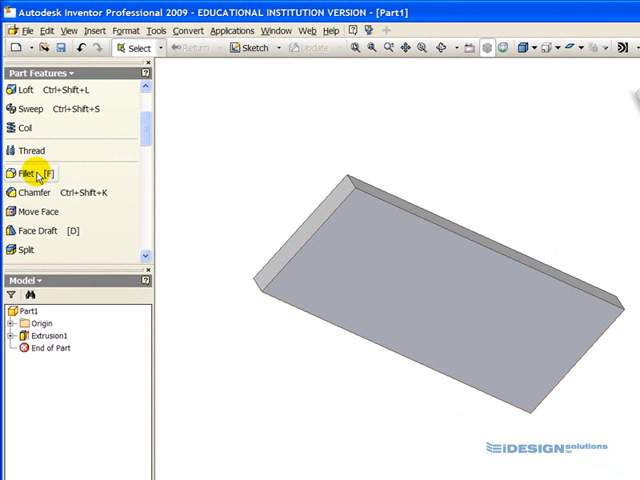
Step: Round two of the plate's vertical corner edges with a 12 mm fillet (Fillet1)
{"action": "left_click", "coordinate": [28, 172]}
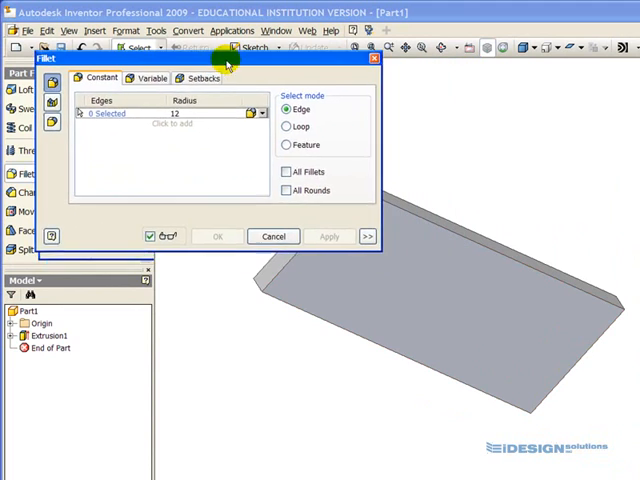
{"action": "left_click_drag", "start_coordinate": [228, 58], "coordinate": [256, 288]}
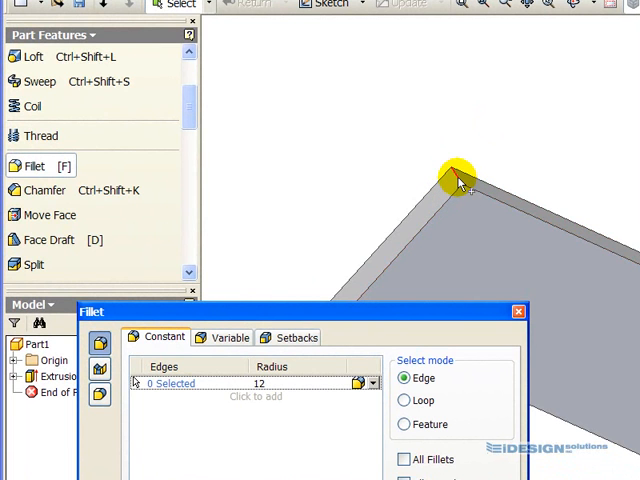
{"action": "left_click", "coordinate": [458, 182]}
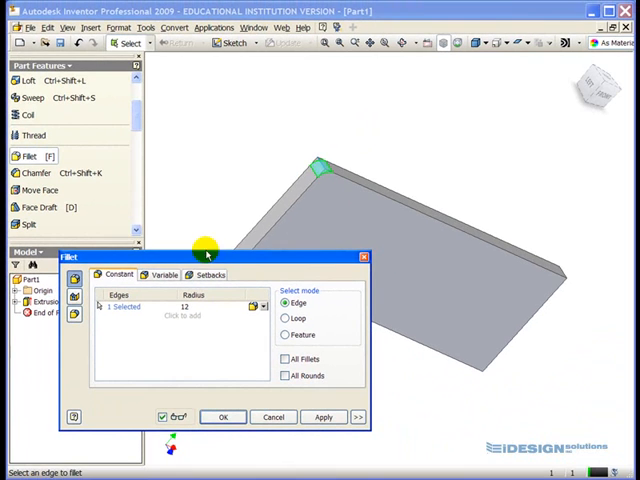
{"action": "mouse_move", "coordinate": [304, 270]}
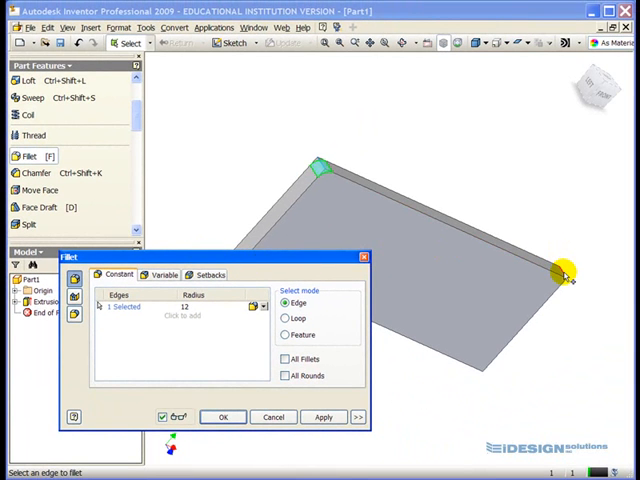
{"action": "left_click", "coordinate": [566, 270]}
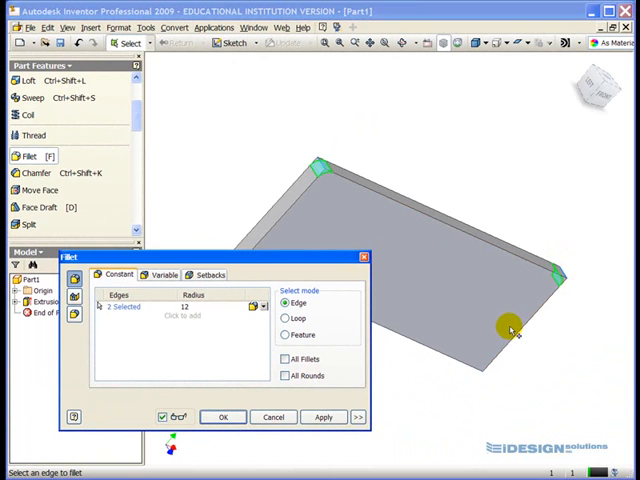
{"action": "mouse_move", "coordinate": [344, 192]}
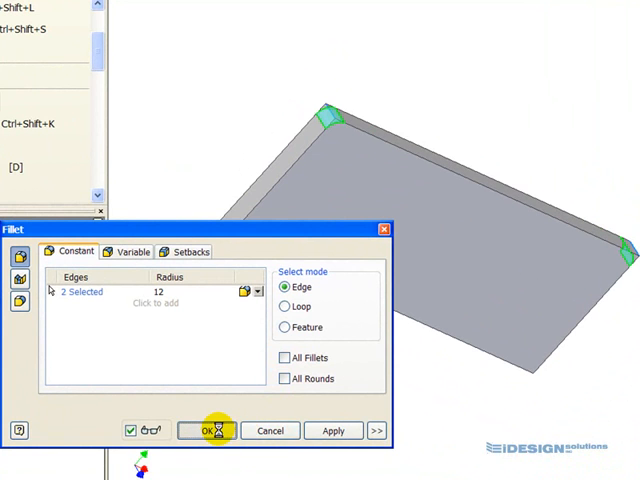
{"action": "left_click", "coordinate": [204, 430]}
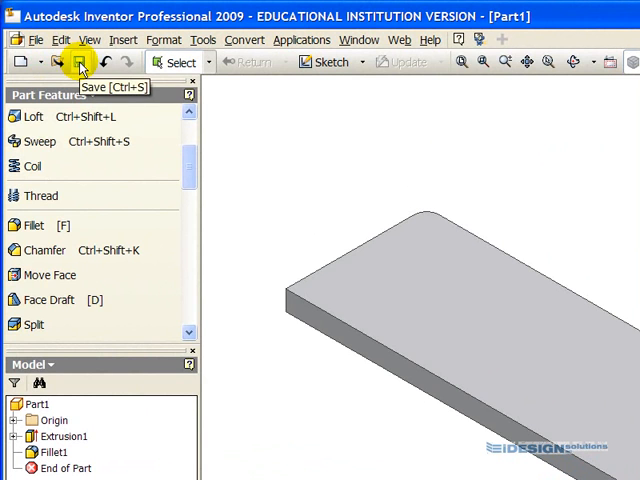
Step: Save the rounded plate as Part1.ipt in the Chair Stool folder
{"action": "left_click", "coordinate": [80, 64]}
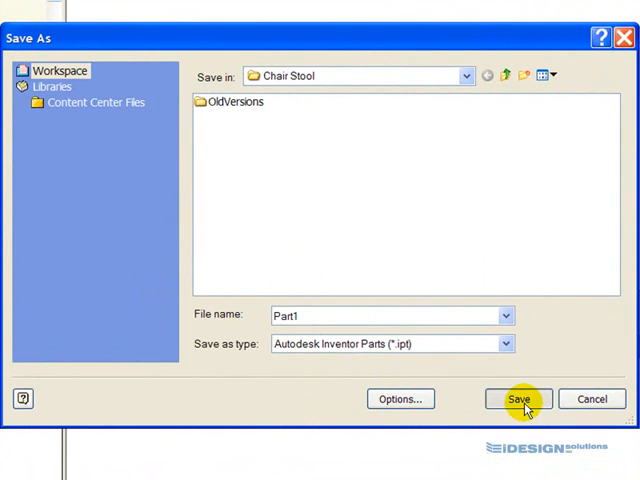
{"action": "left_click", "coordinate": [516, 398]}
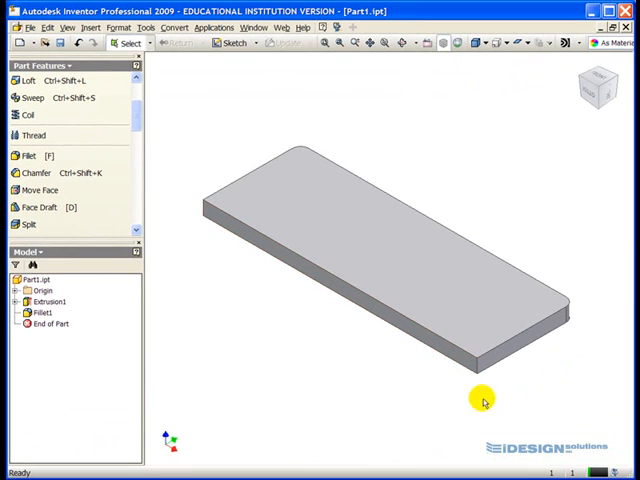
{"action": "mouse_move", "coordinate": [518, 434]}
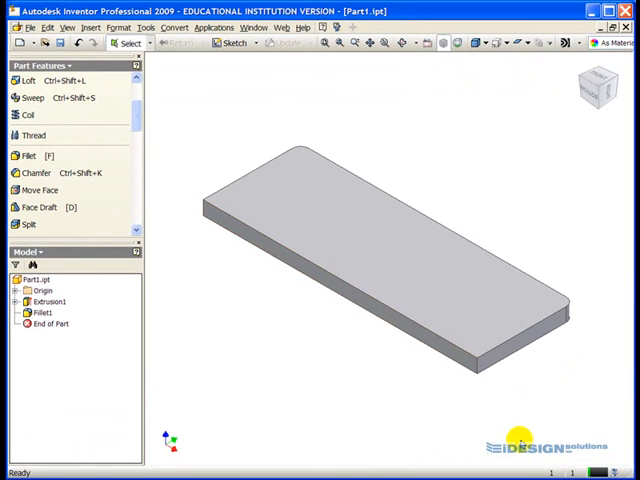